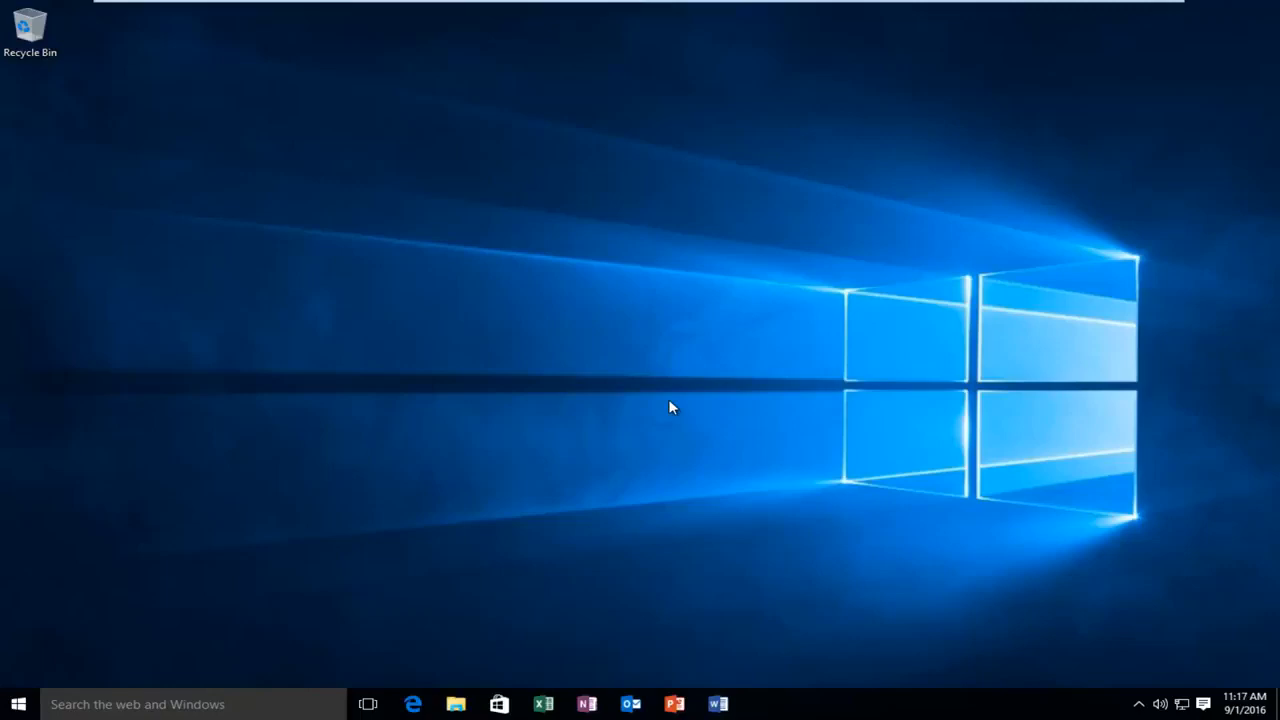
mouse_move(630, 420)
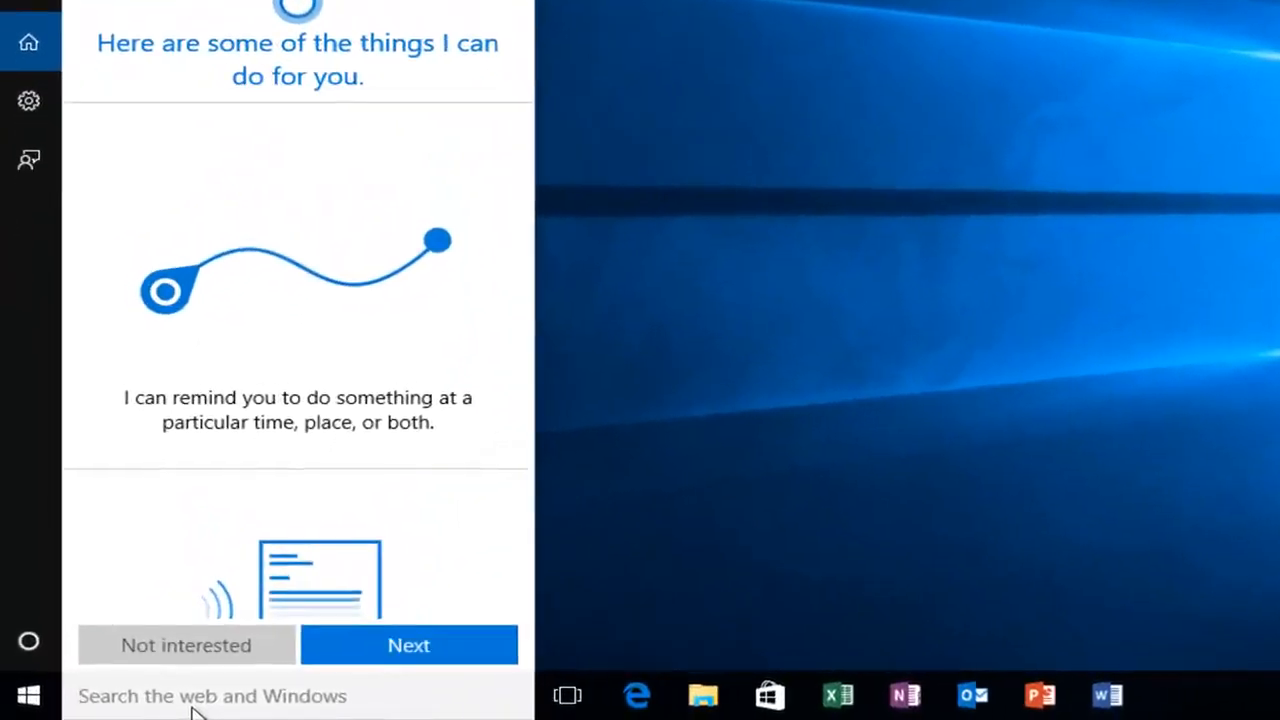
- Launch Command Prompt as administrator from Start search, approving the UAC prompt
text(command [prompt)
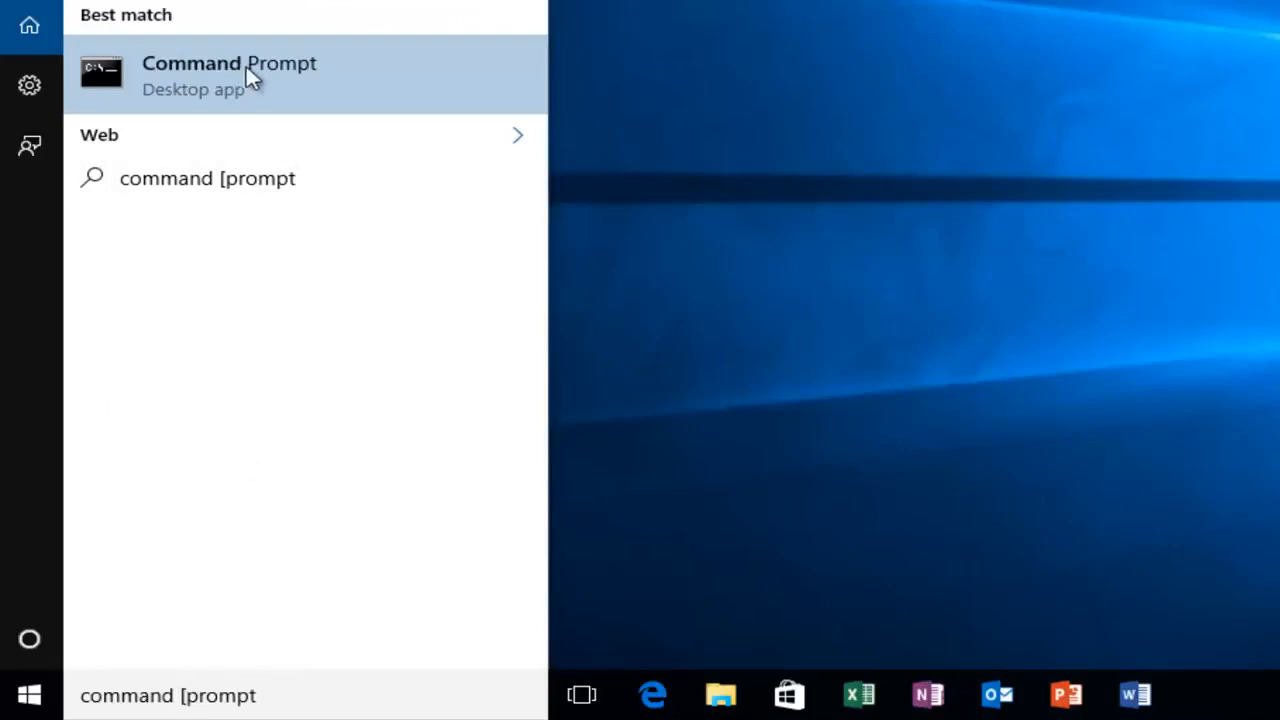
mouse_move(184, 90)
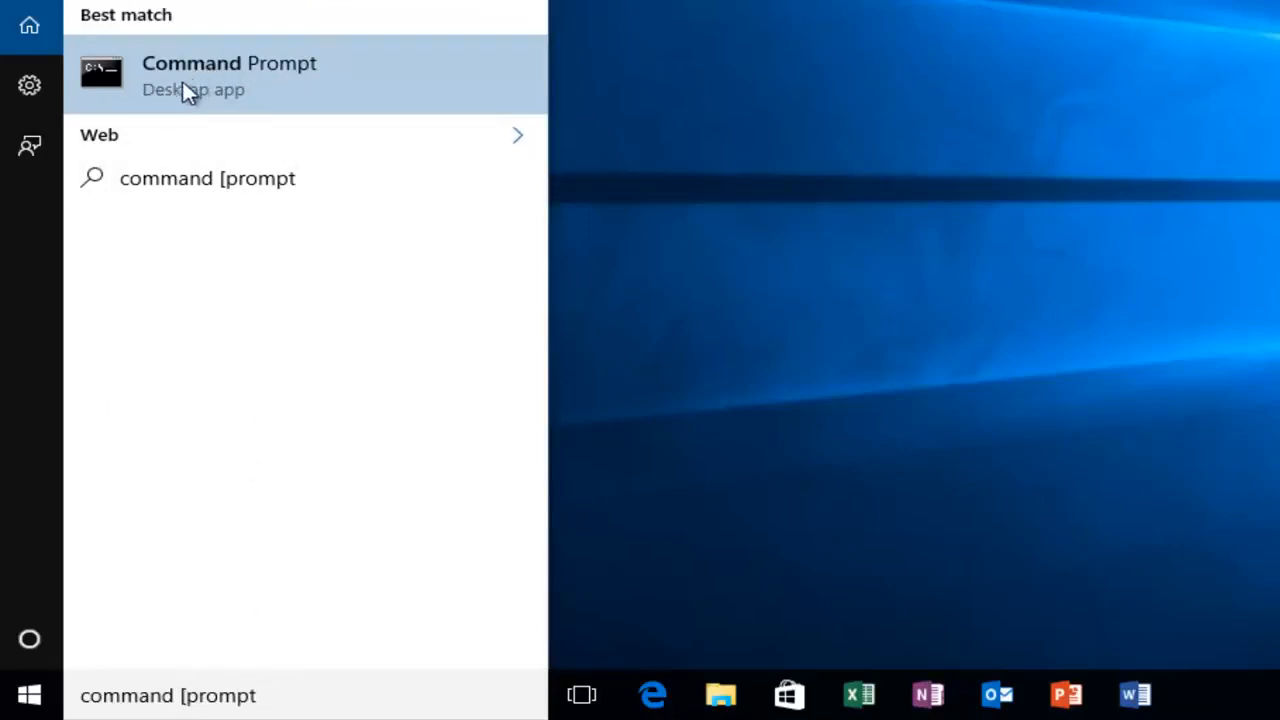
right_click(228, 76)
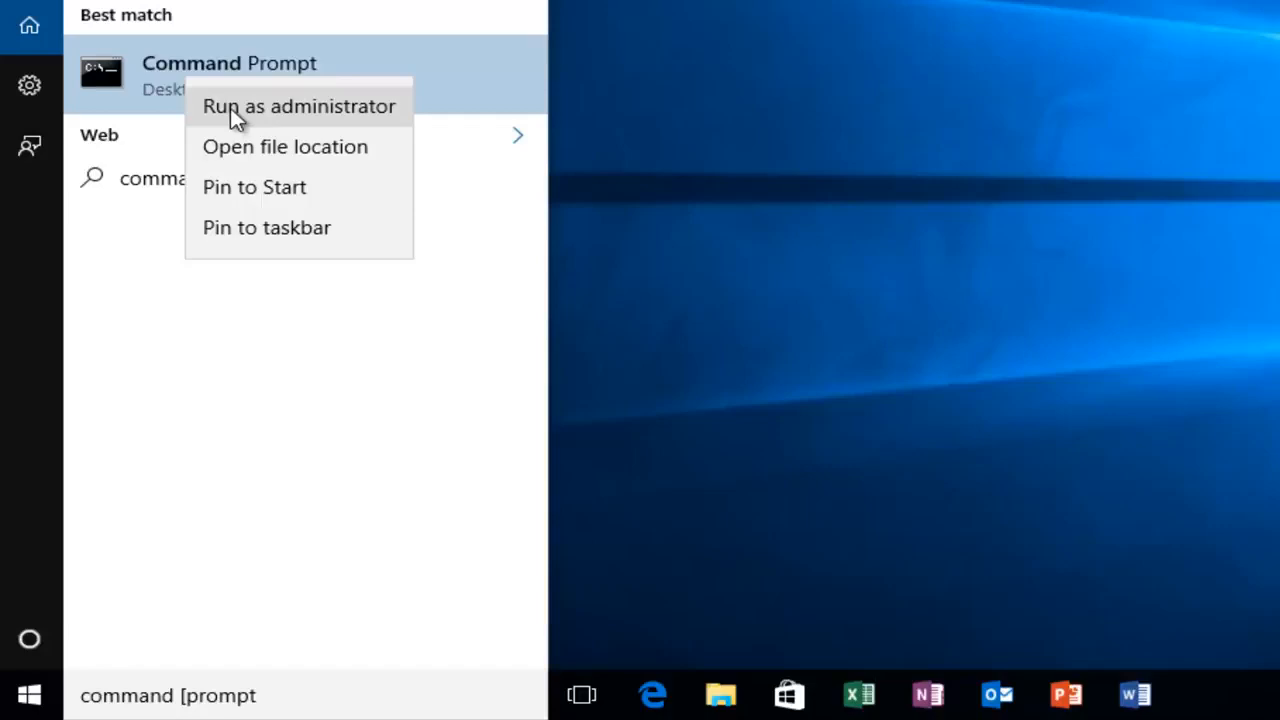
click(298, 106)
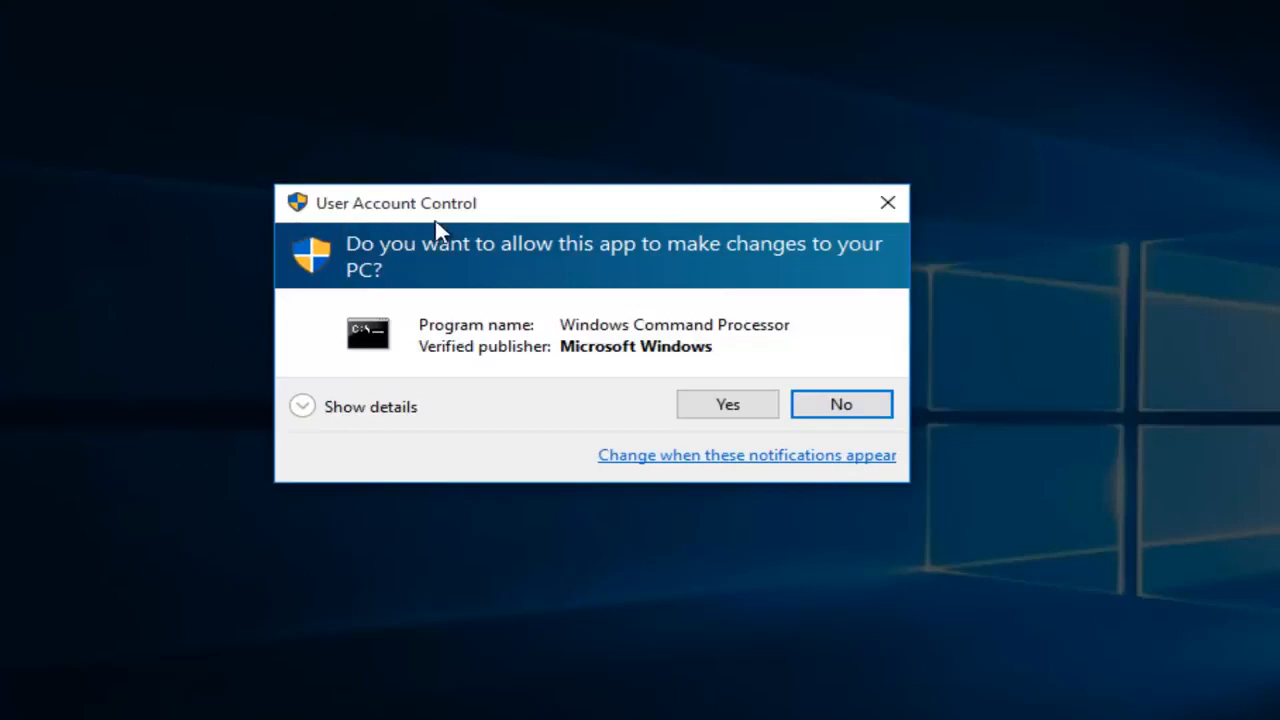
click(728, 404)
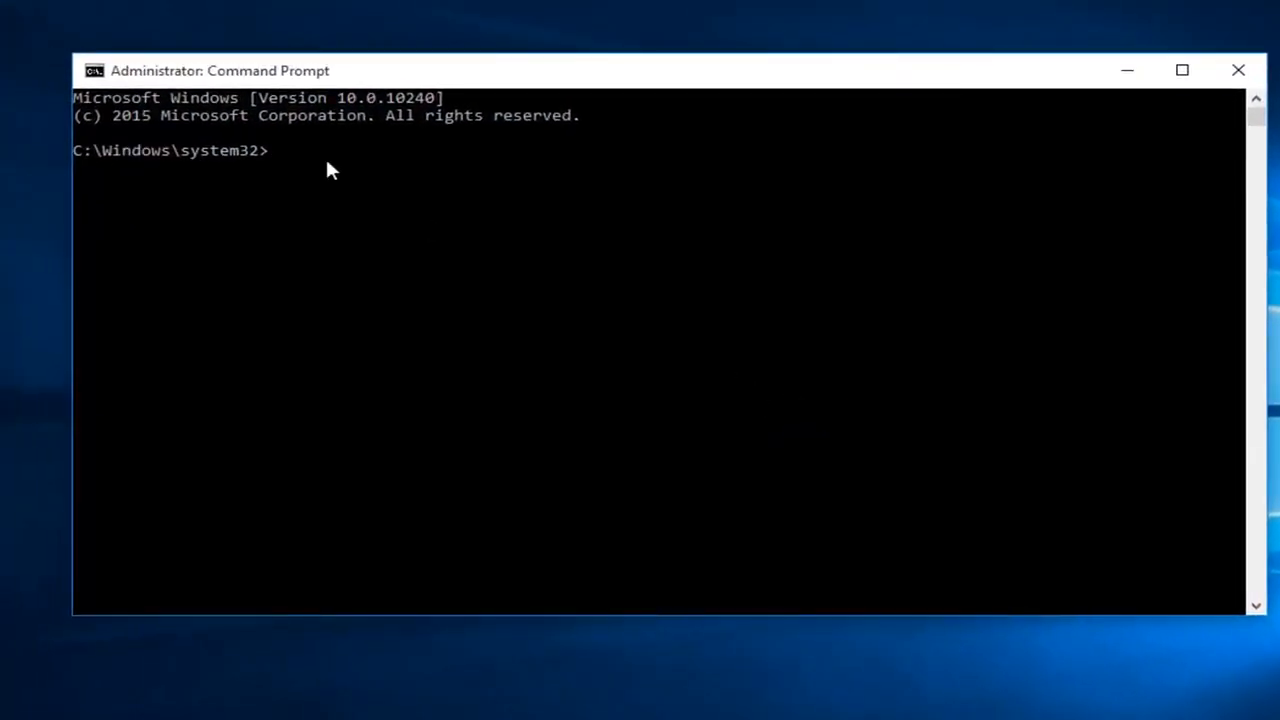
- Enter 'sfc /scannow' at the system32 prompt without running it yet
text(sf)
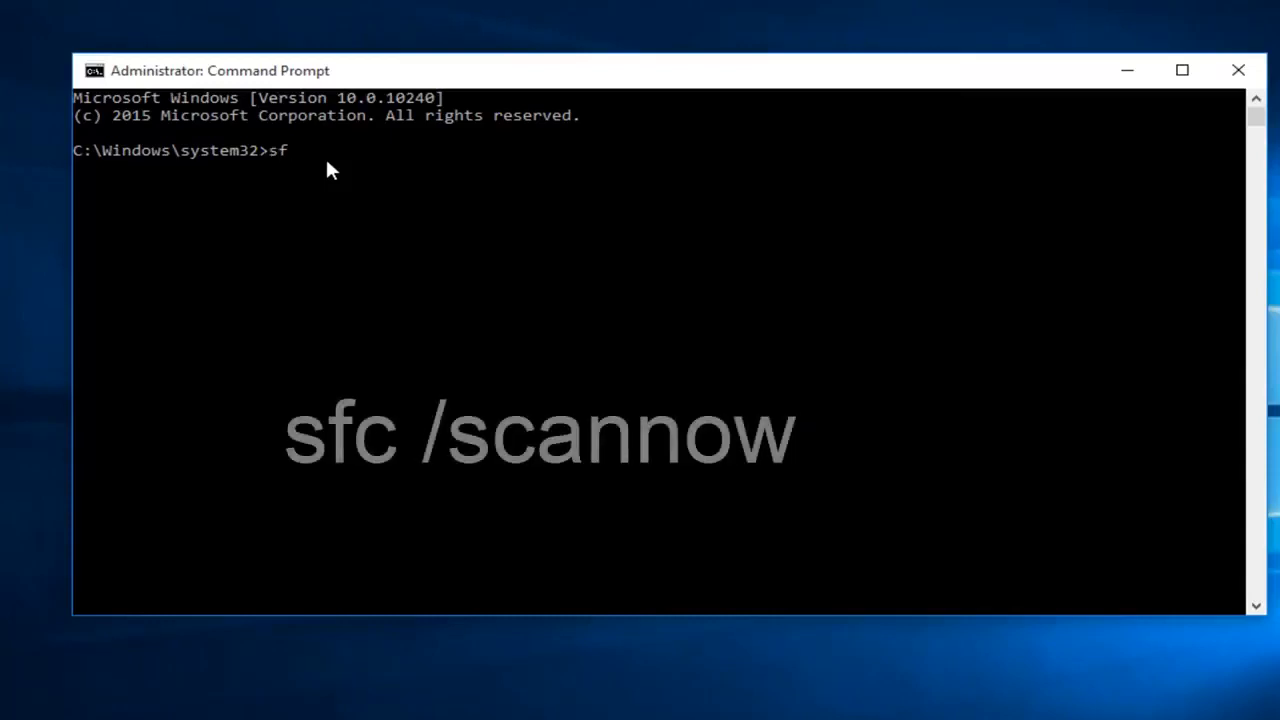
text(c)
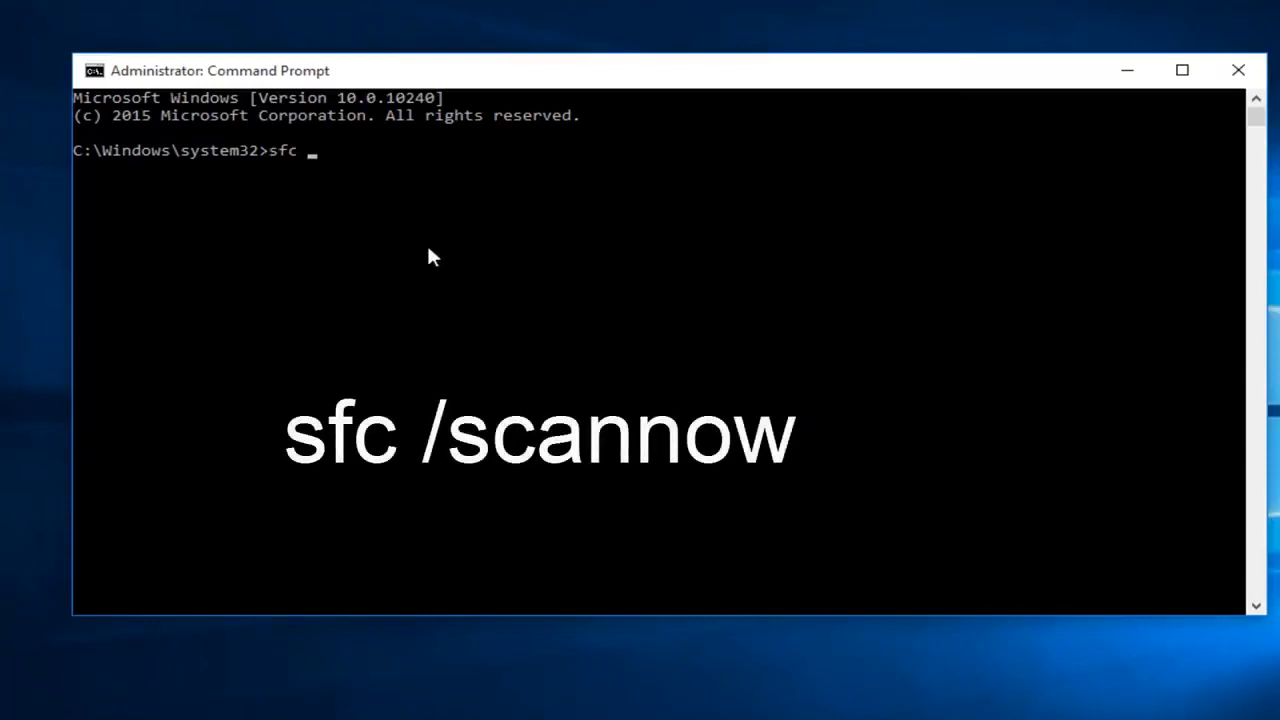
text(/sc)
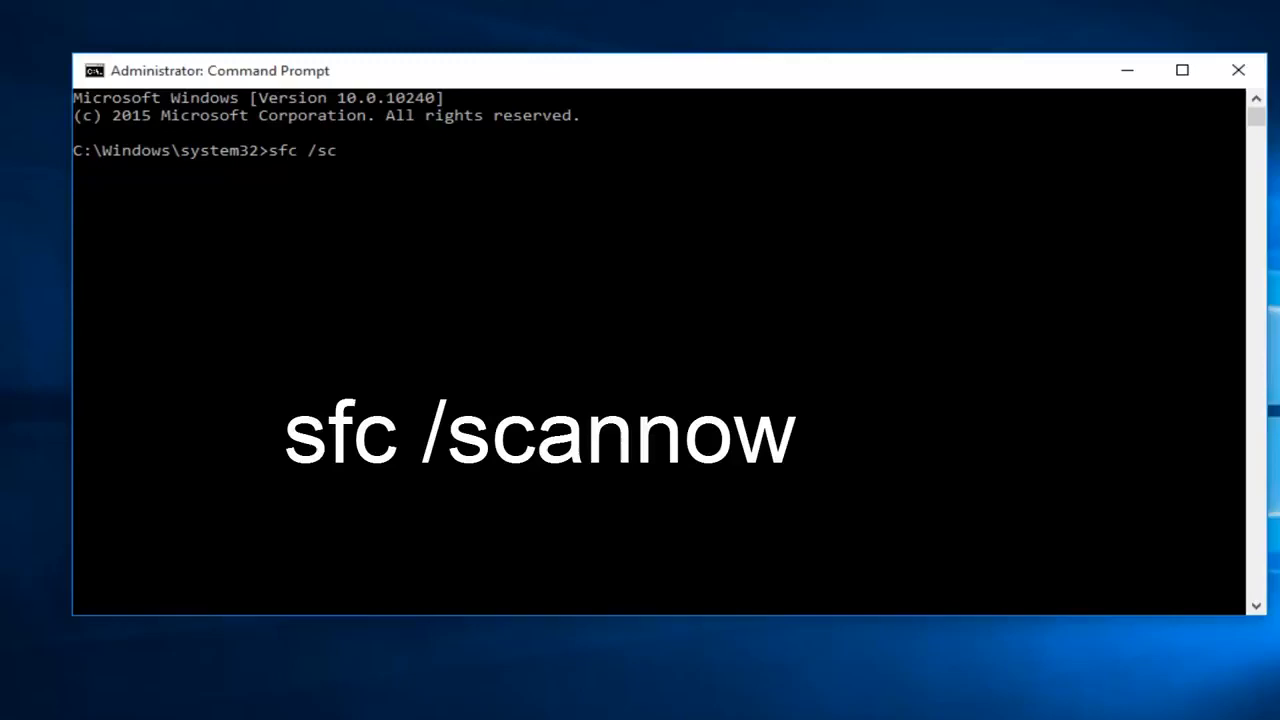
text(annow)
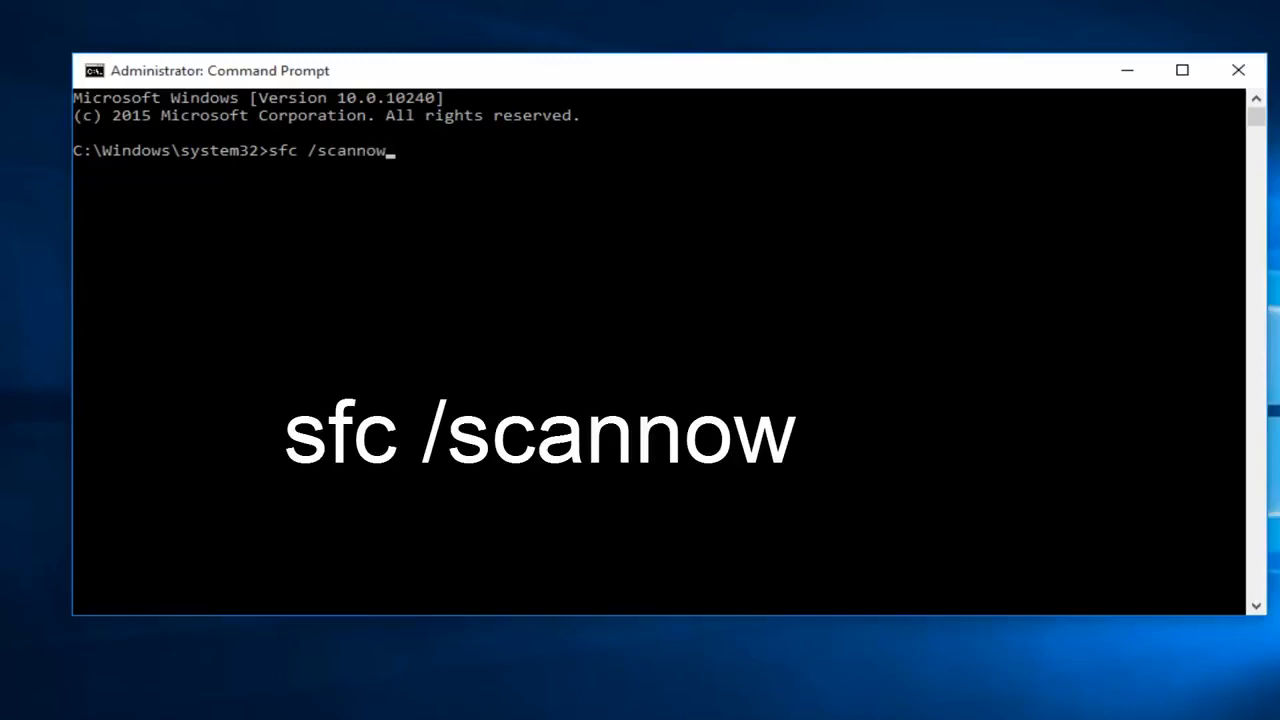